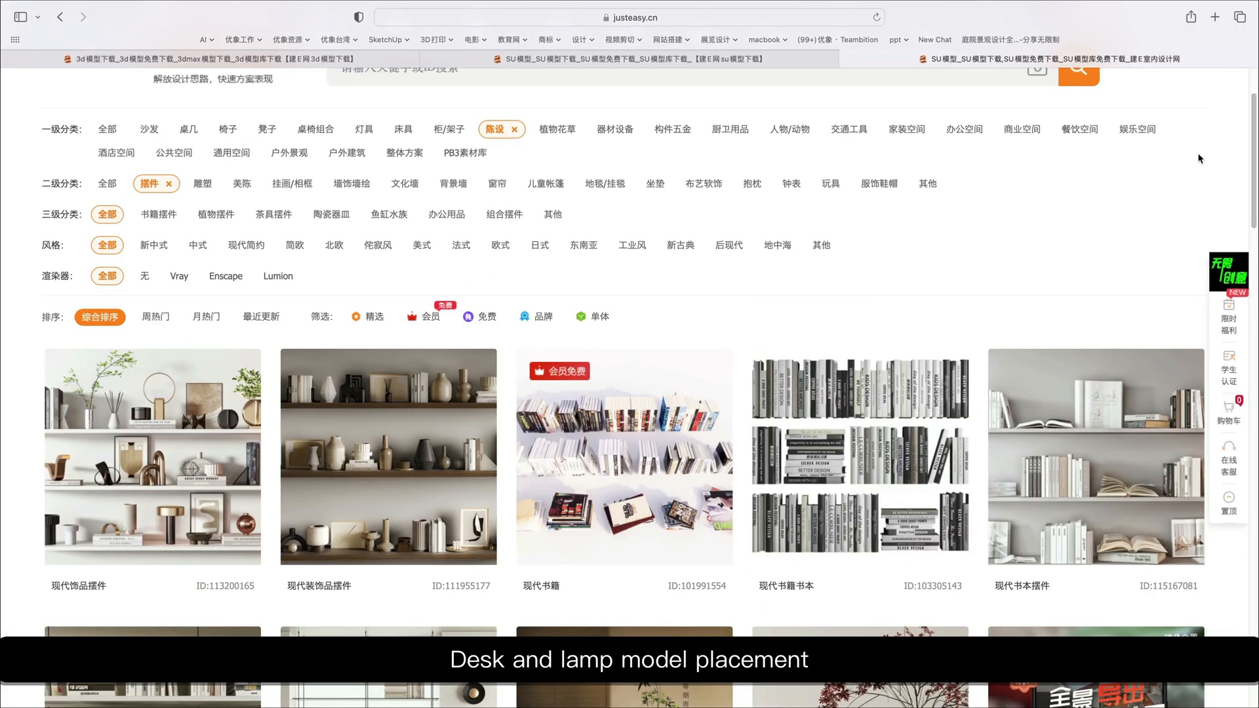
# Export the study room via Extensions > V-Ray as a V-Ray scene, then submit it in E-Render
pyautogui.scroll(-3)
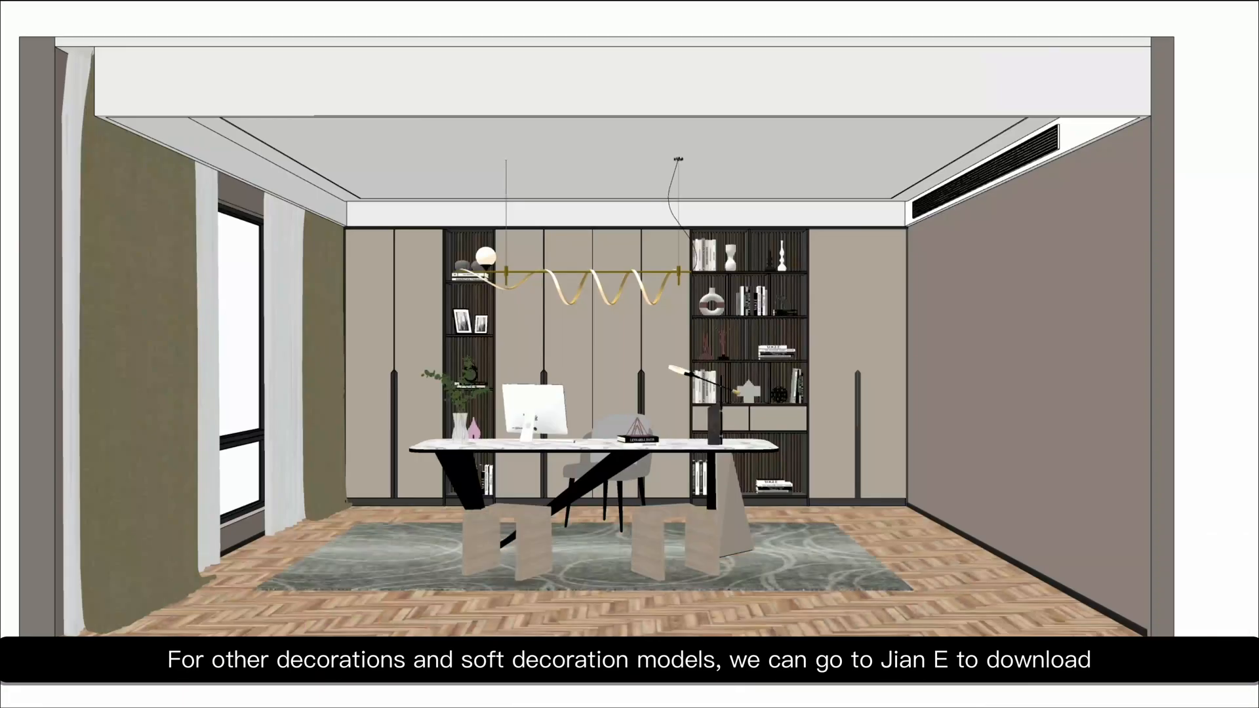
pyautogui.click(244, 22)
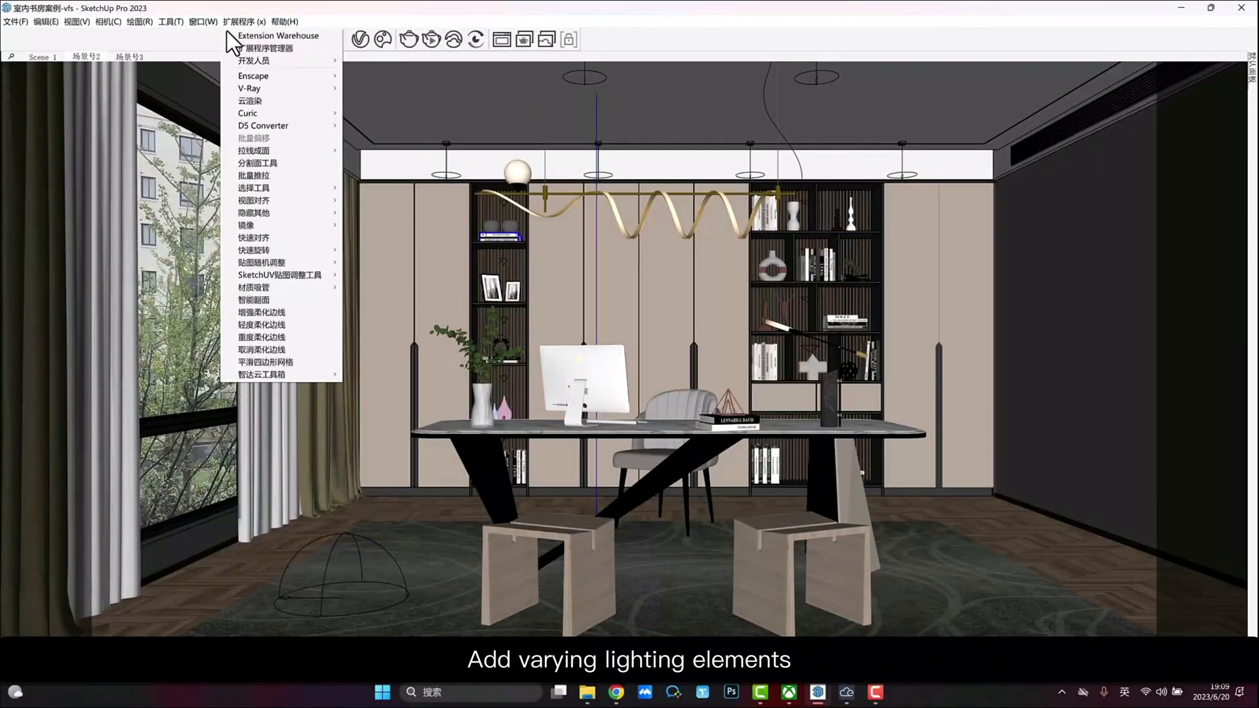
pyautogui.moveTo(249, 89)
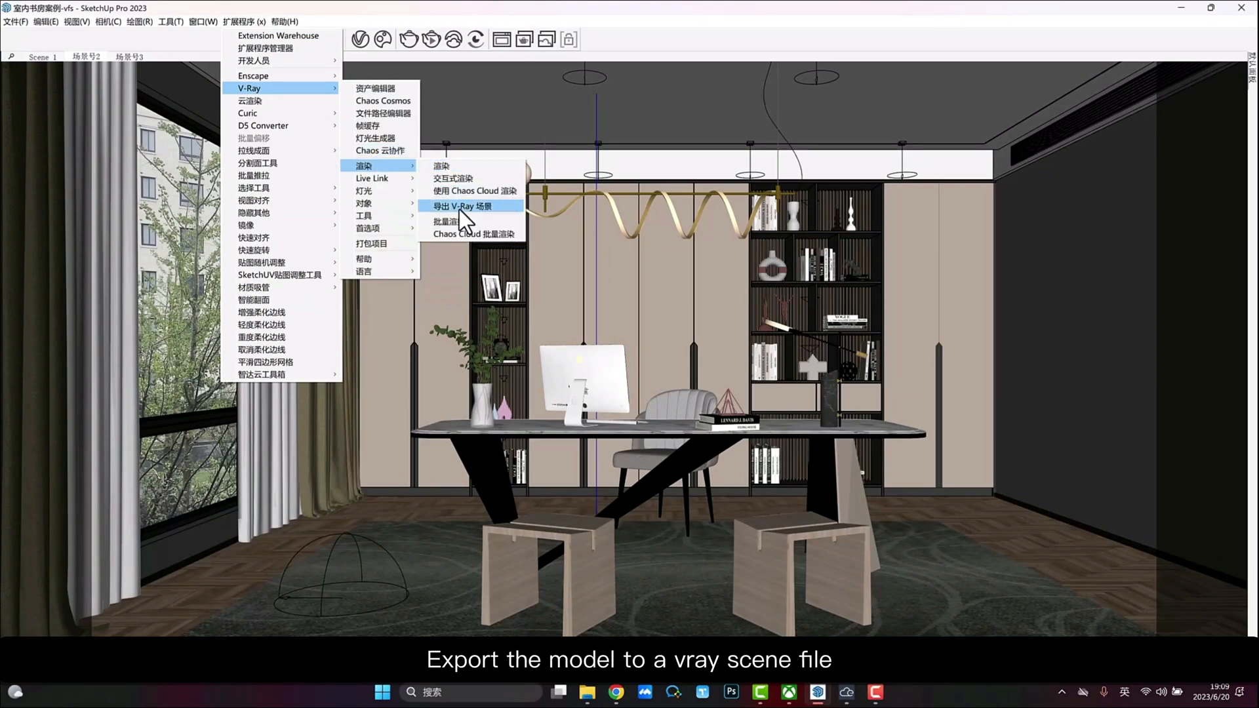
pyautogui.click(462, 207)
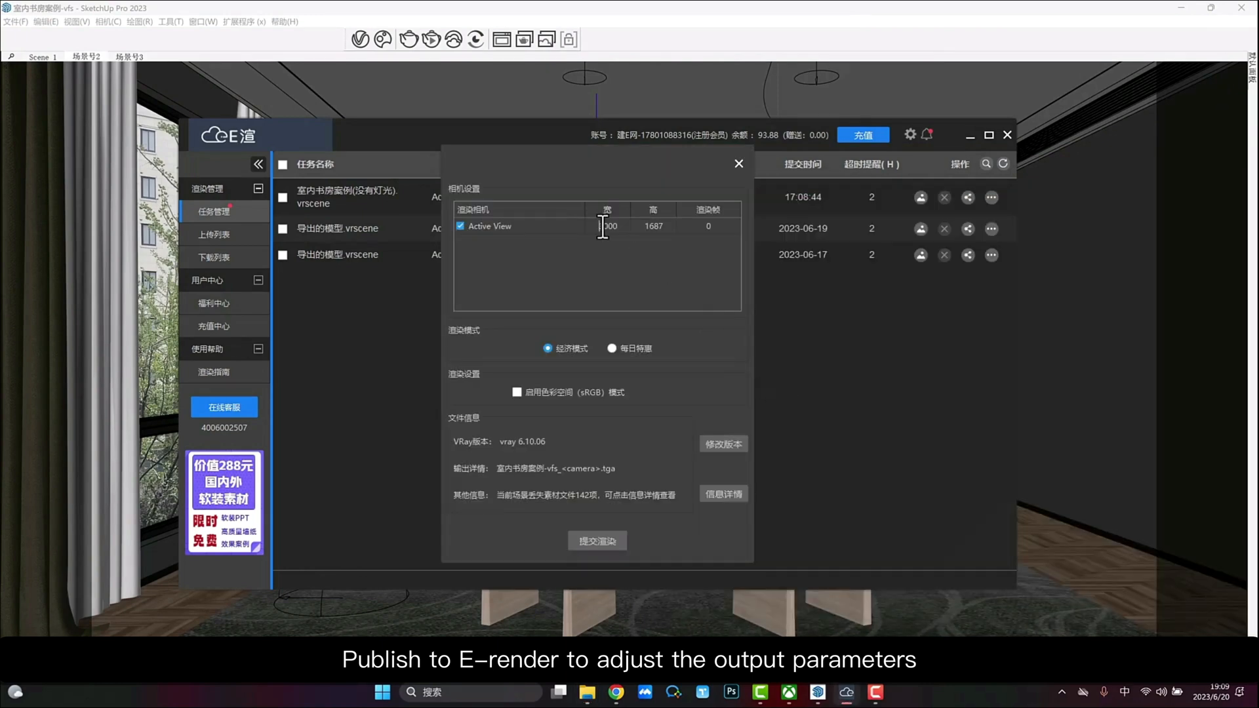
pyautogui.click(597, 541)
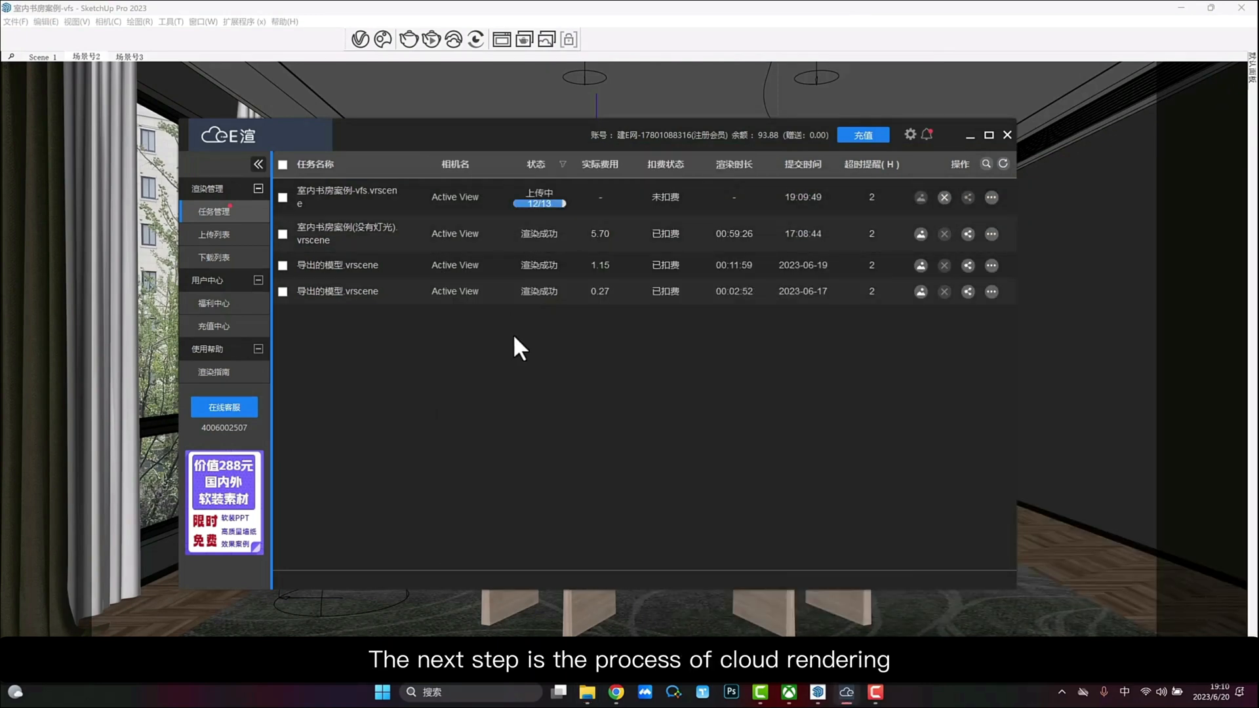